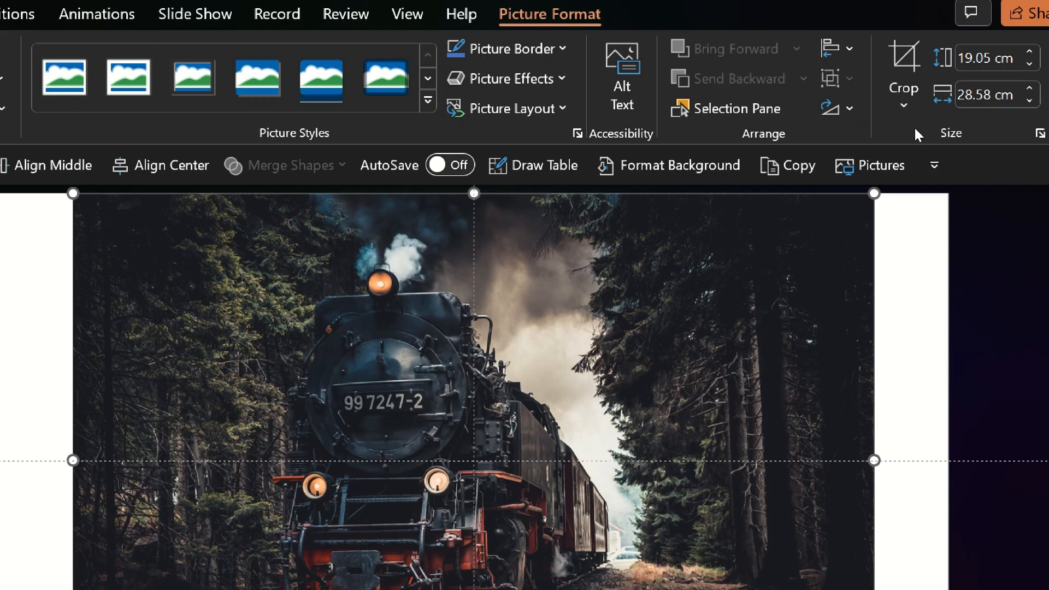
# Stretch the train photo by its corner handle until it fills the 19.05 × 33.87 cm slide
pyautogui.click(904, 86)
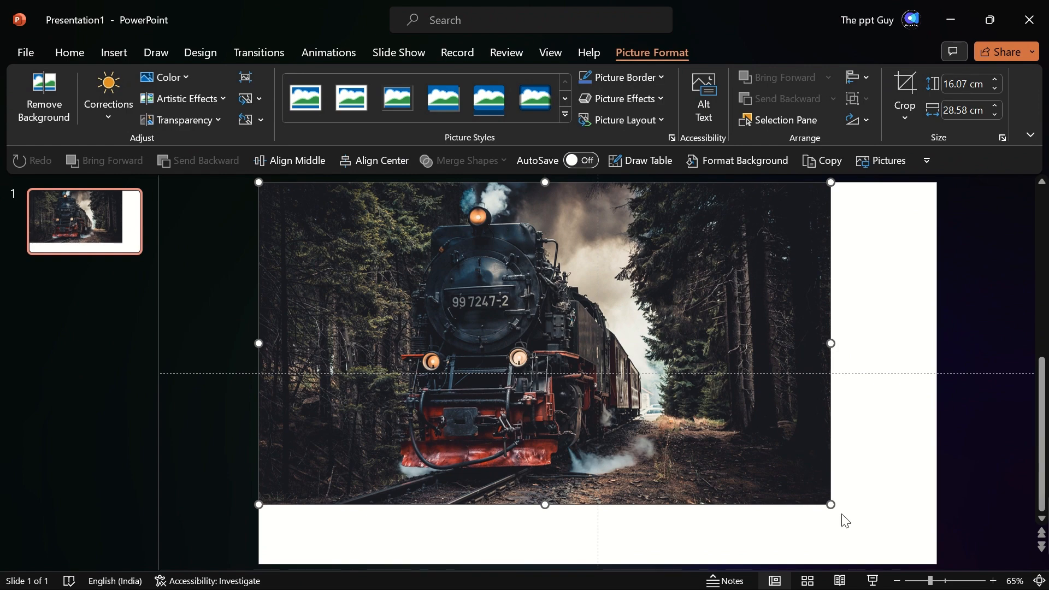
pyautogui.moveTo(829, 504); pyautogui.dragTo(936, 561)
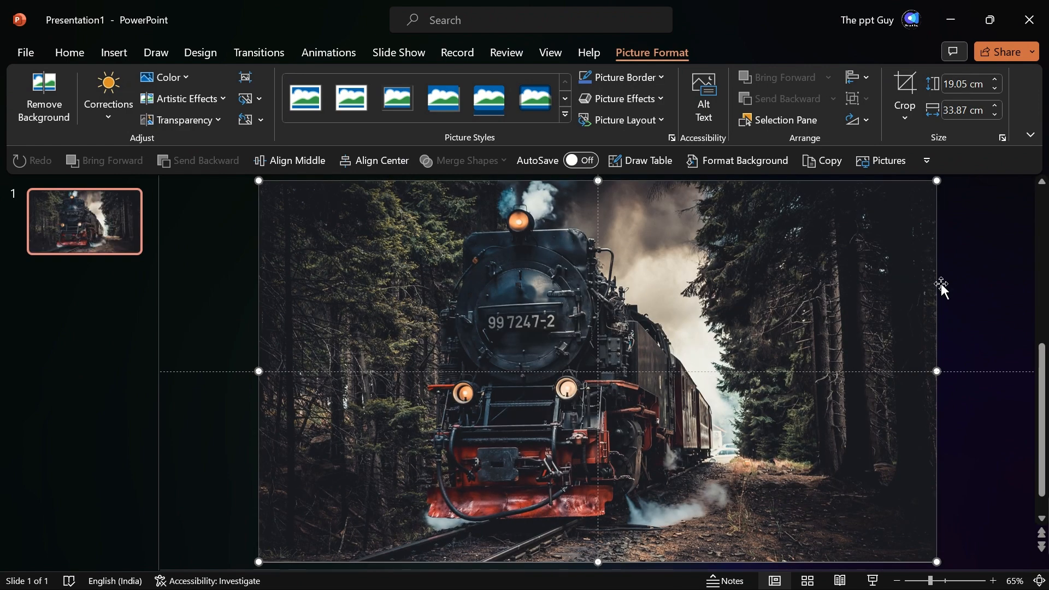
pyautogui.click(113, 52)
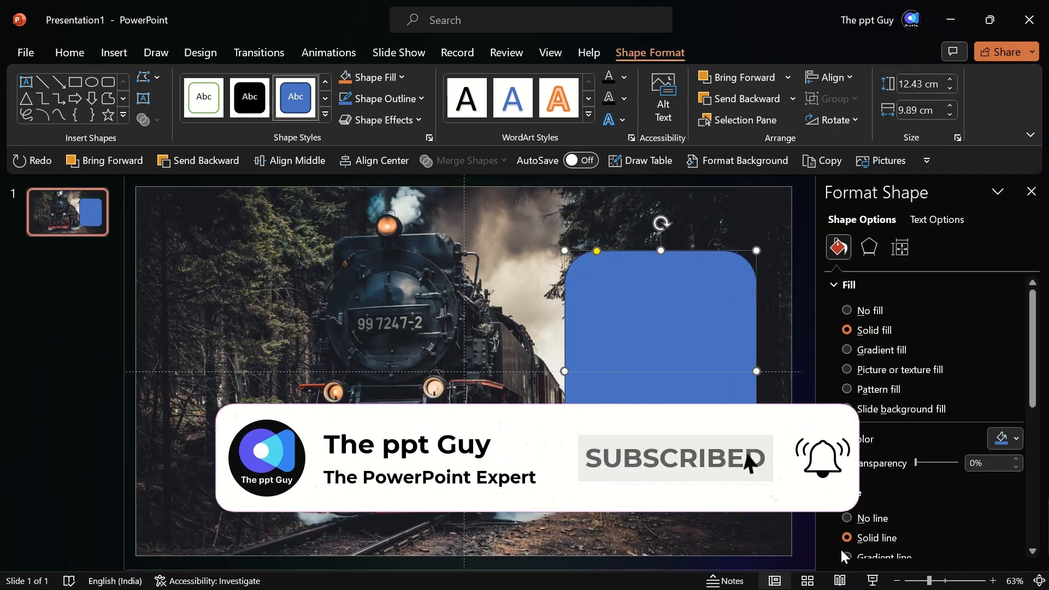
# Switch the rectangle to a gradient fill with white stops, up to 90% transparency, angled 45°
pyautogui.click(846, 350)
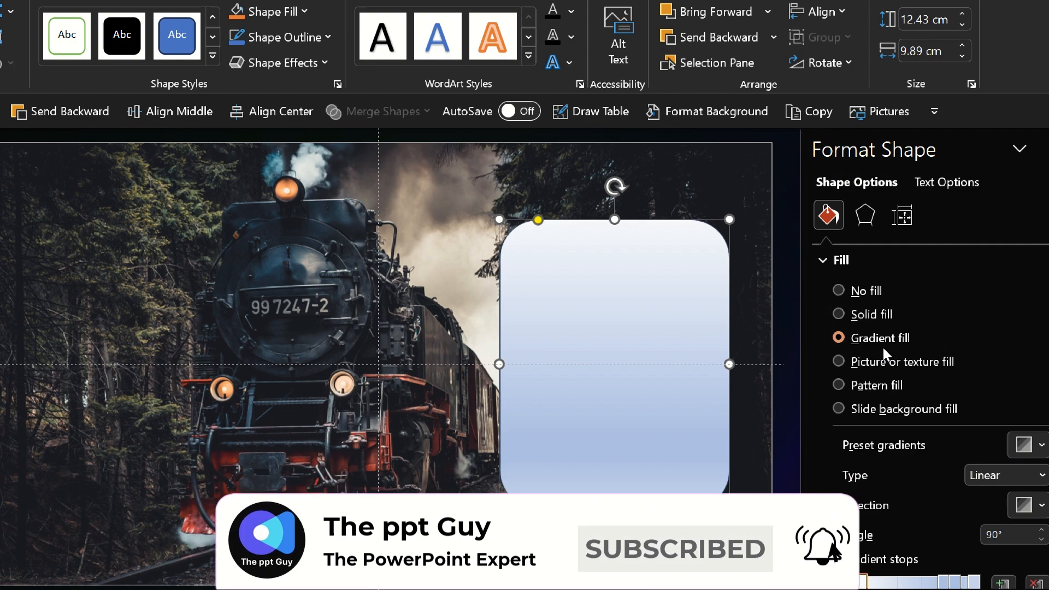
pyautogui.scroll(-3)
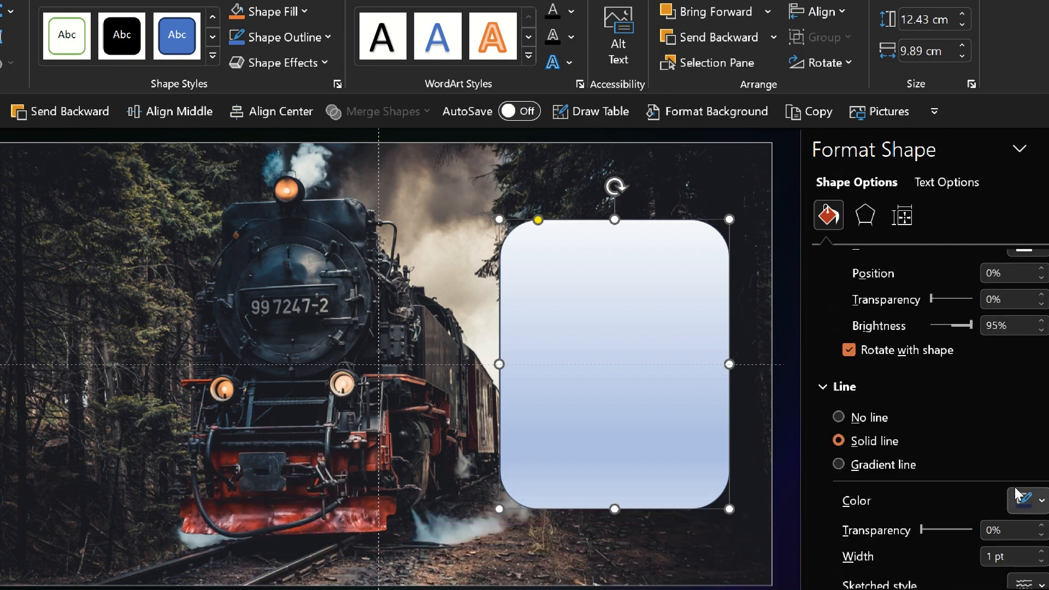
pyautogui.moveTo(915, 326)
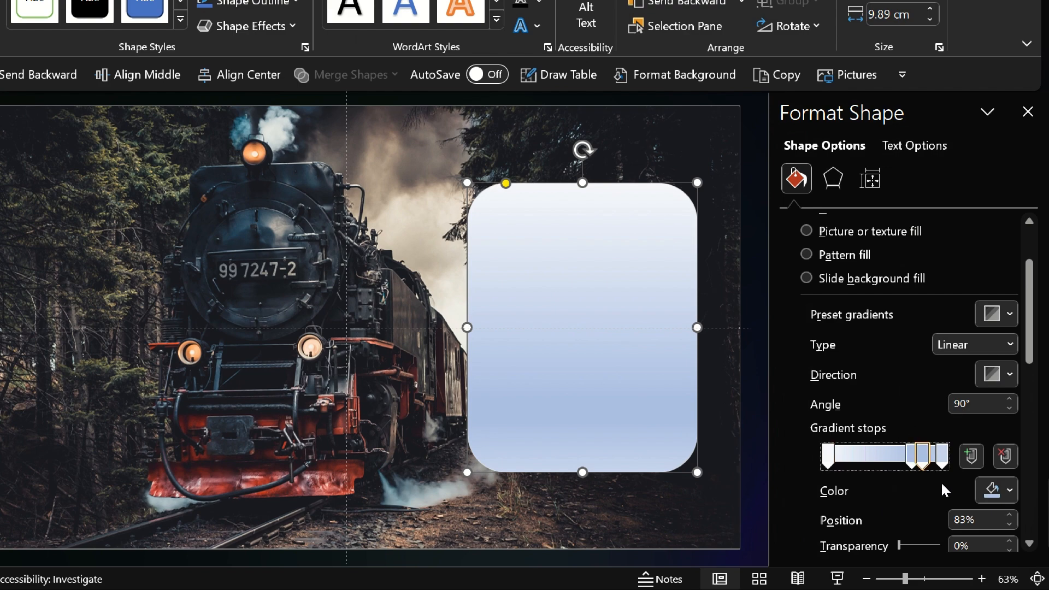
pyautogui.moveTo(919, 456); pyautogui.dragTo(938, 457)
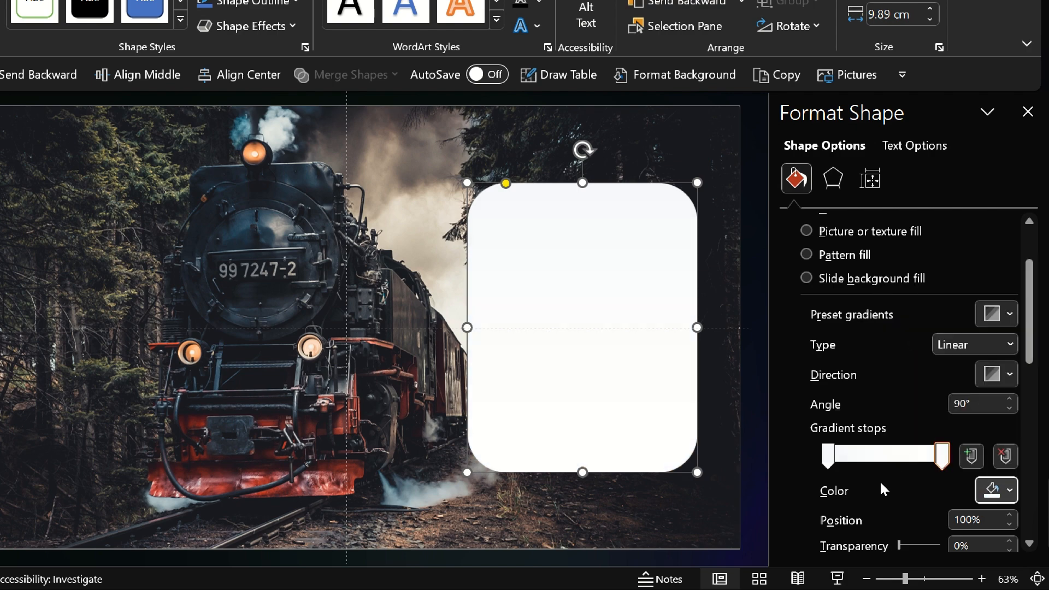
pyautogui.click(828, 456)
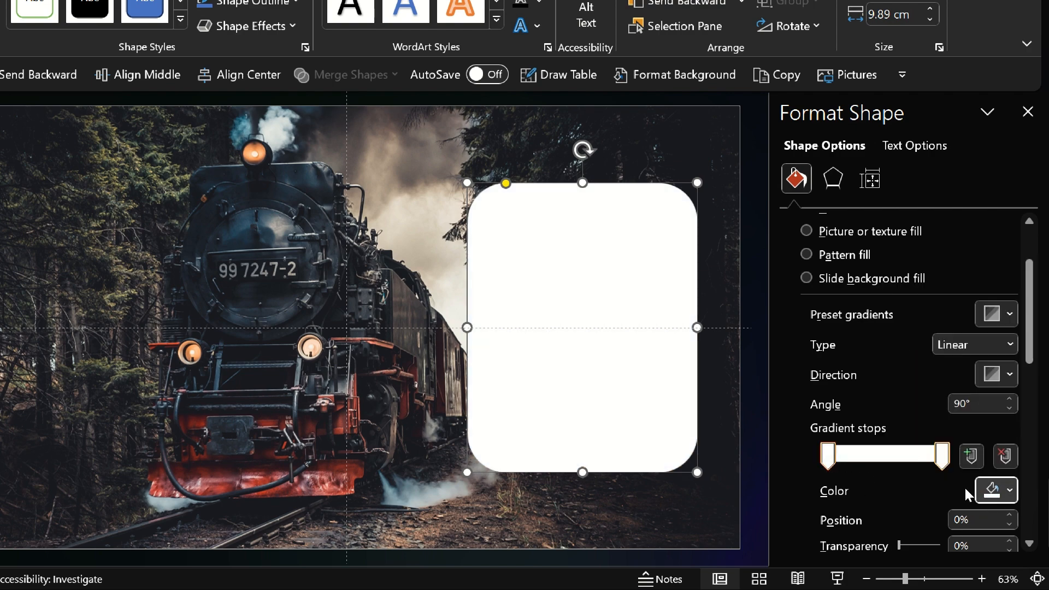
pyautogui.scroll(-3)
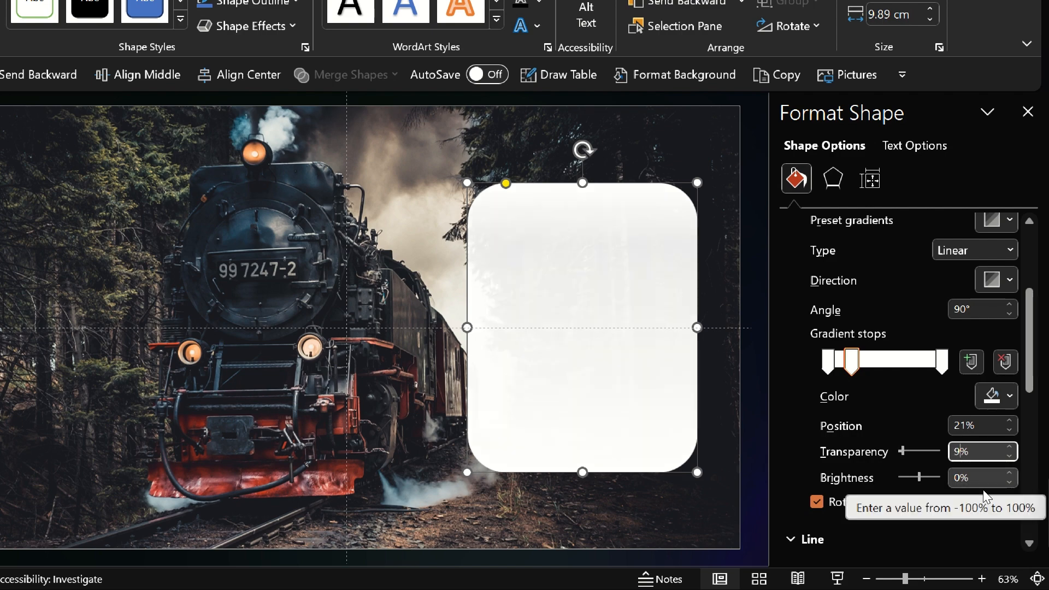
pyautogui.write('90%')
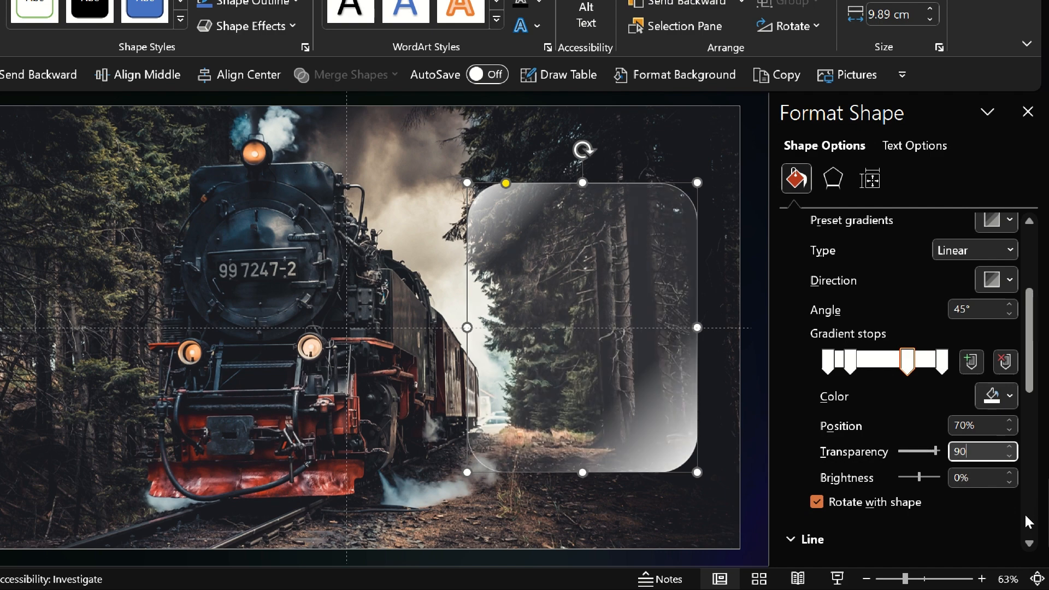
pyautogui.moveTo(957, 544)
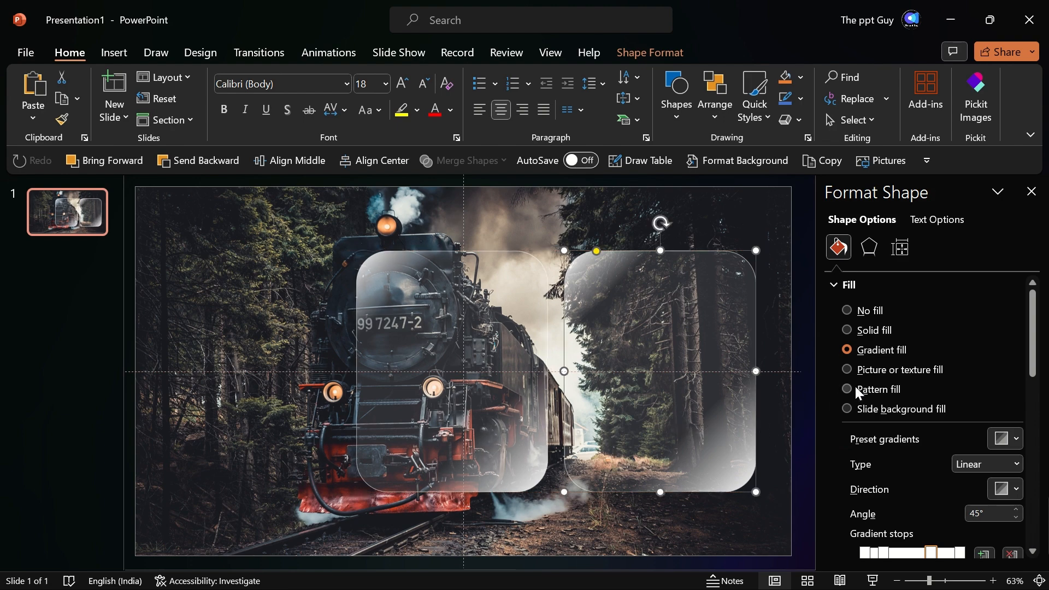
# Fill the right rectangle from the slide background and select the left duplicate rectangle
pyautogui.click(846, 409)
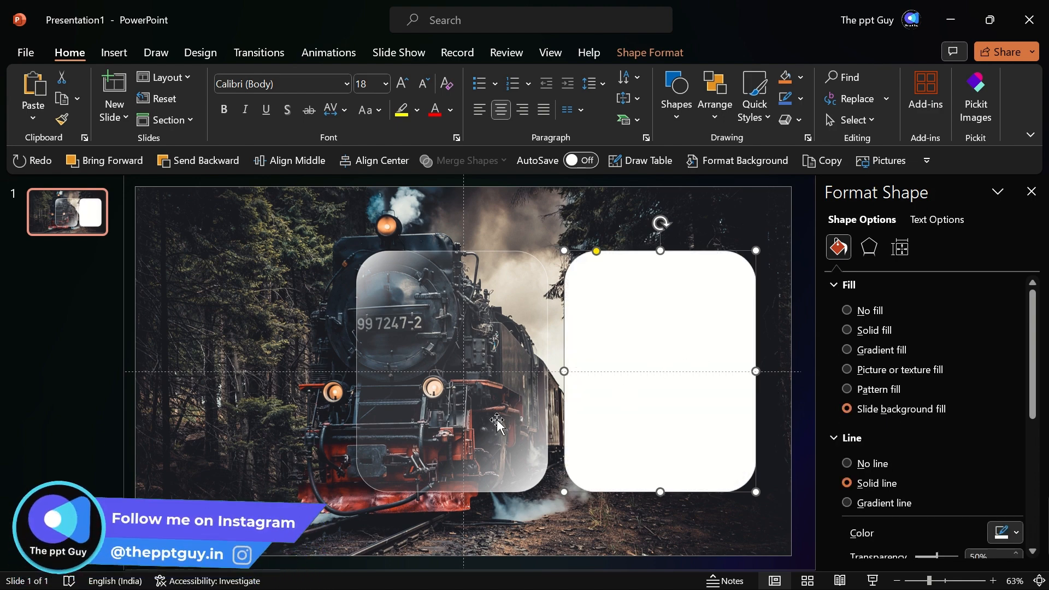
pyautogui.click(846, 349)
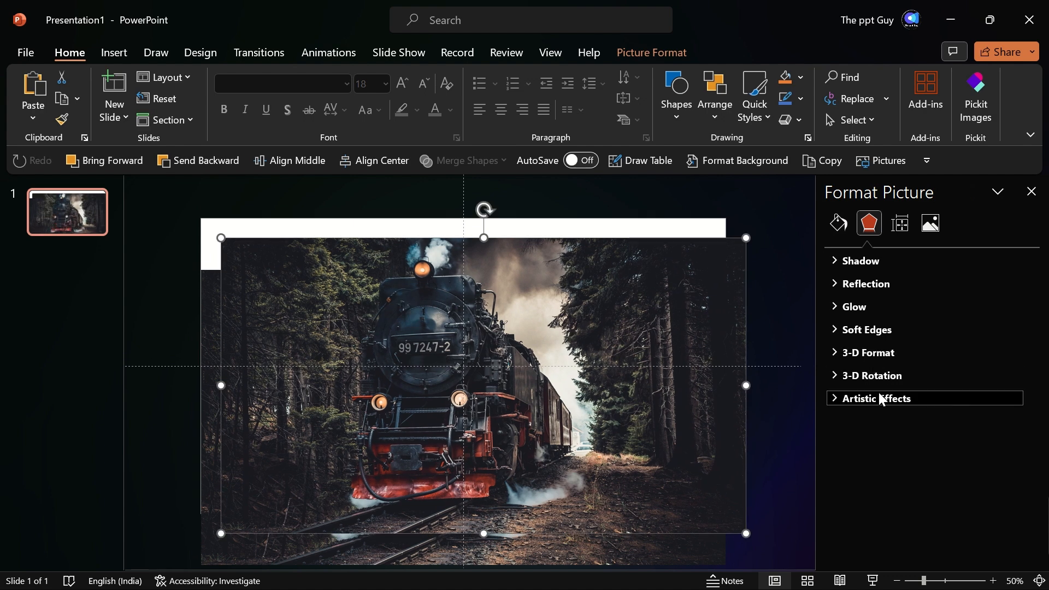
# Apply the Blur artistic effect to the train photo with a high radius
pyautogui.click(876, 397)
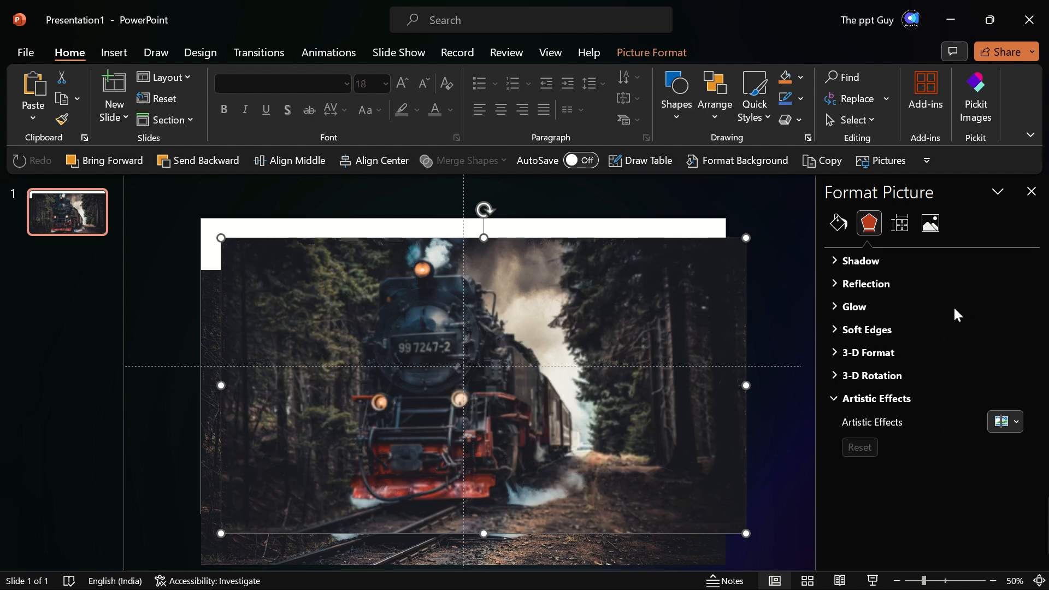
pyautogui.click(838, 223)
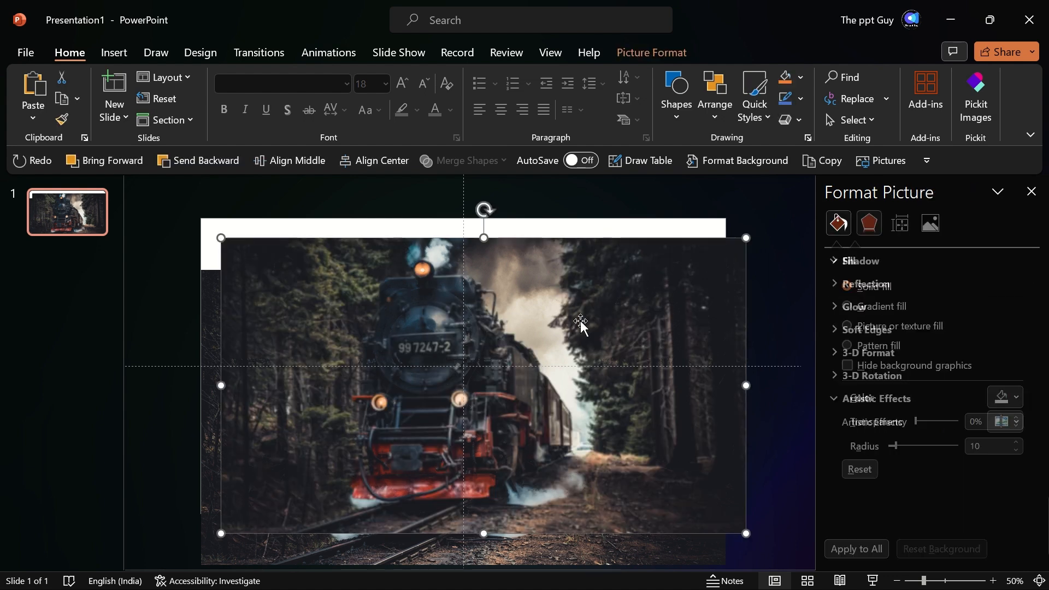
pyautogui.click(869, 222)
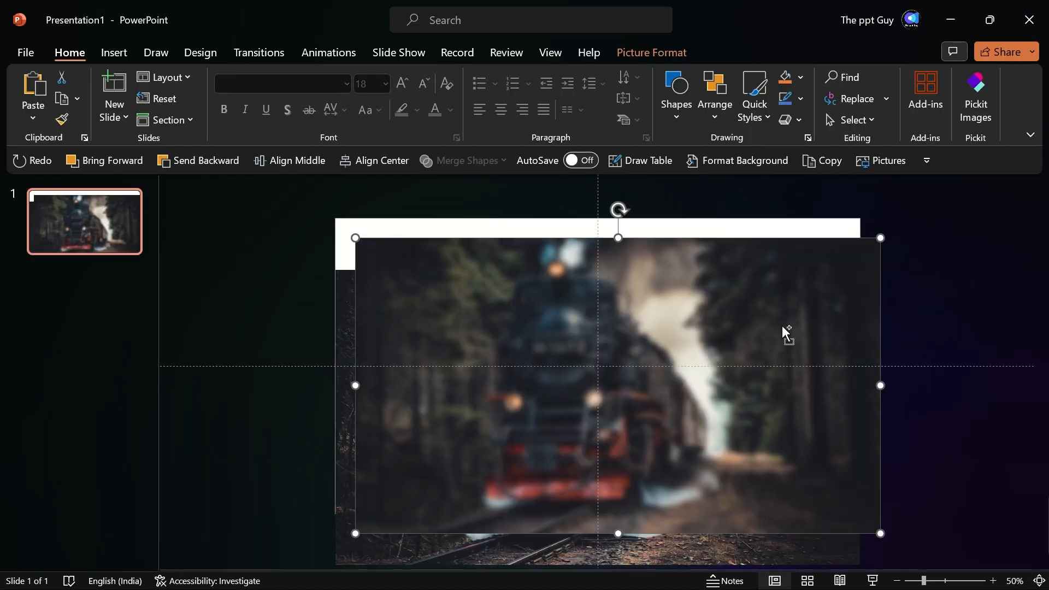
# Set the slide background to a picture fill using the blurred train image, then deselect to view the frosted effect
pyautogui.rightClick(786, 332)
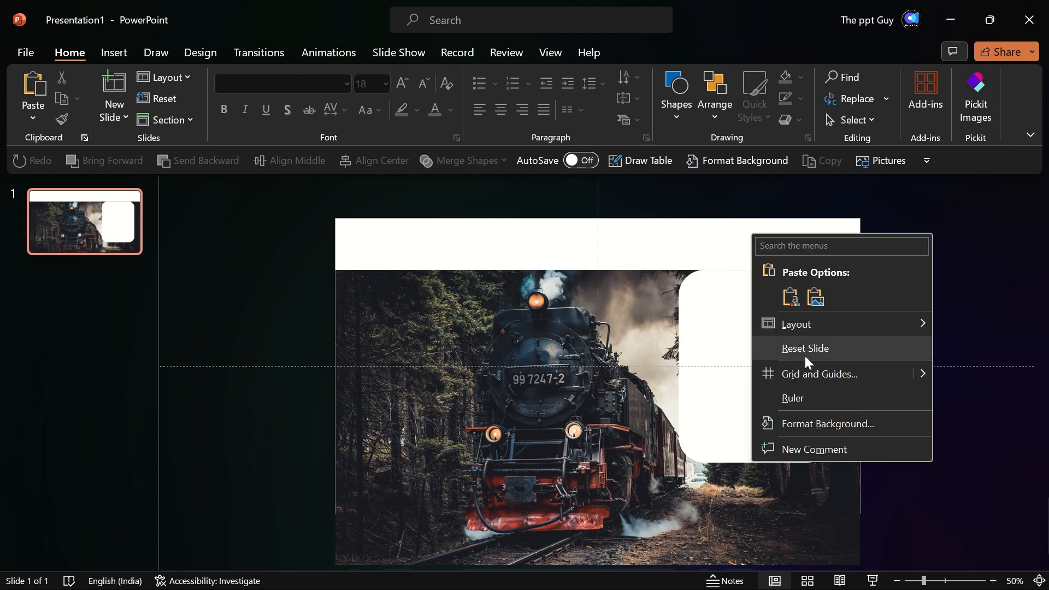
pyautogui.click(826, 424)
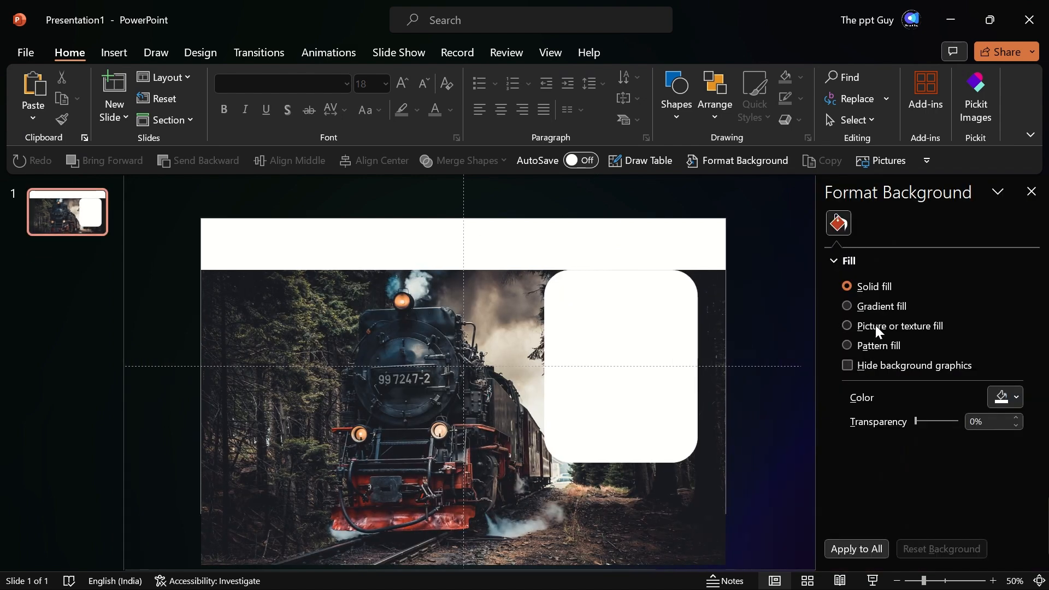
pyautogui.click(846, 325)
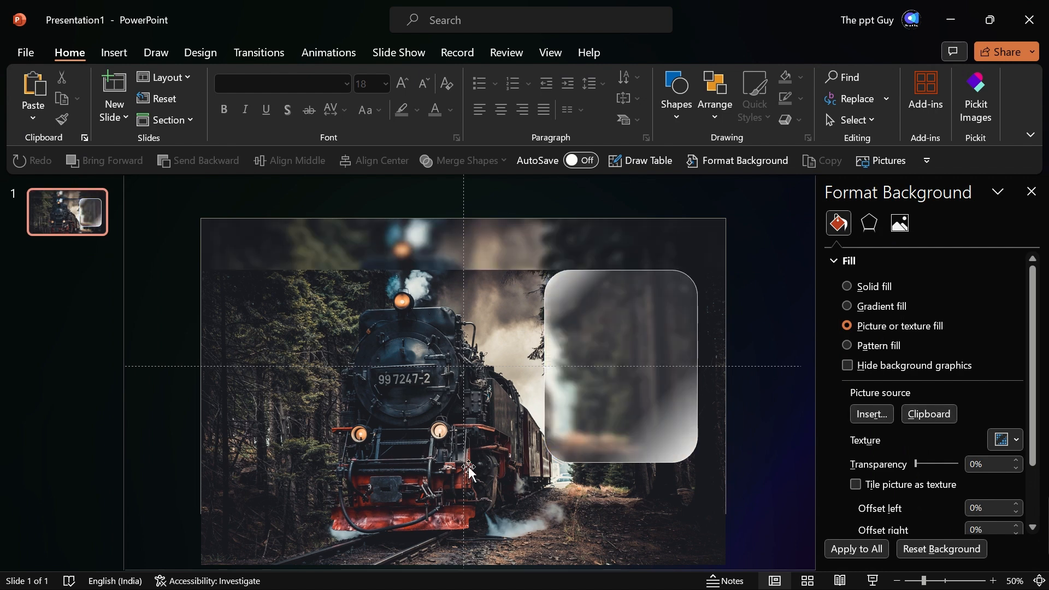
pyautogui.click(470, 469)
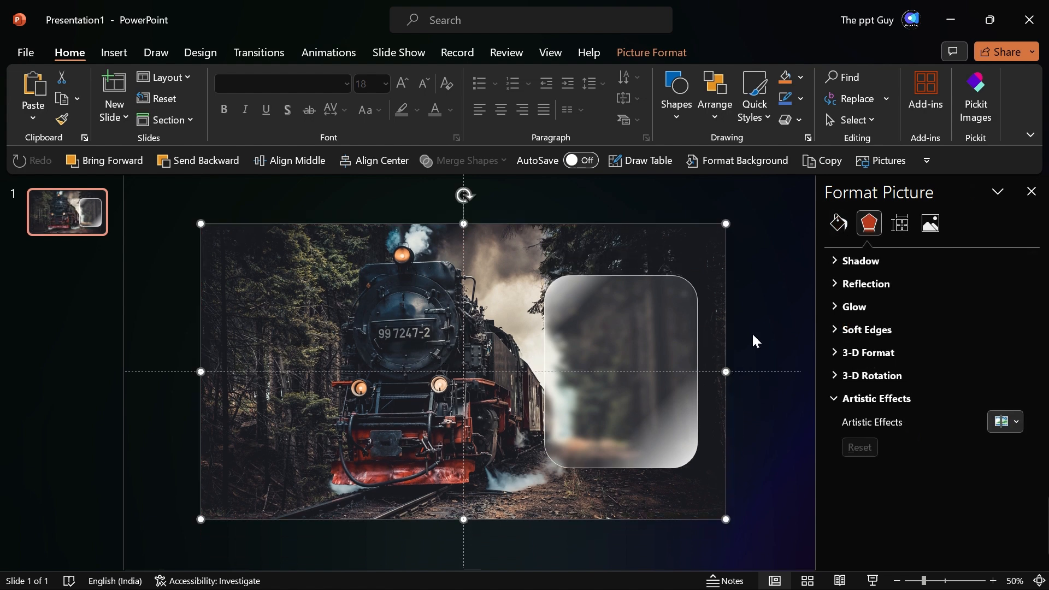
pyautogui.click(620, 371)
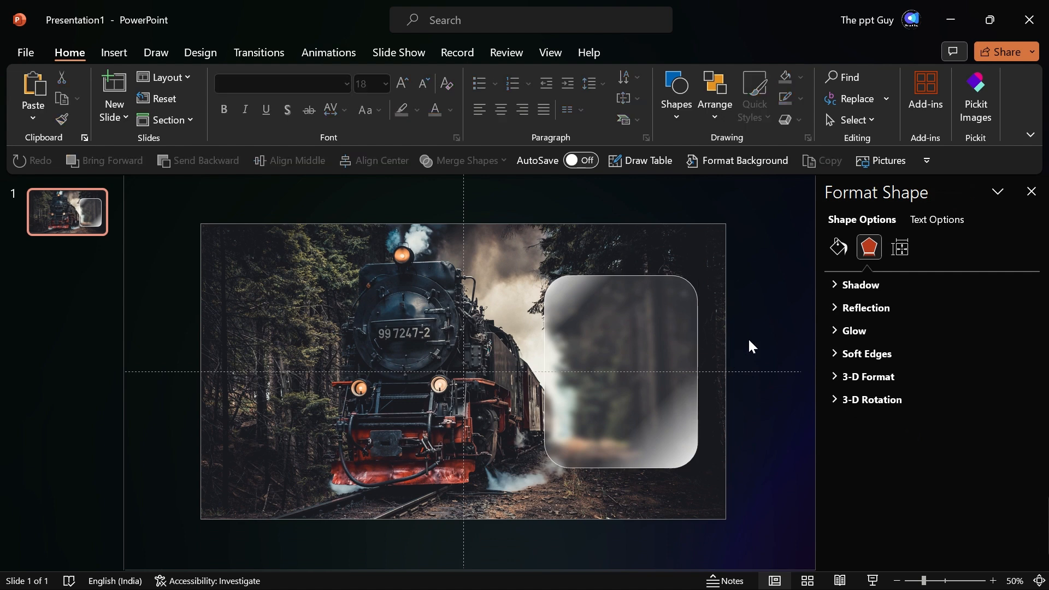
pyautogui.click(618, 371)
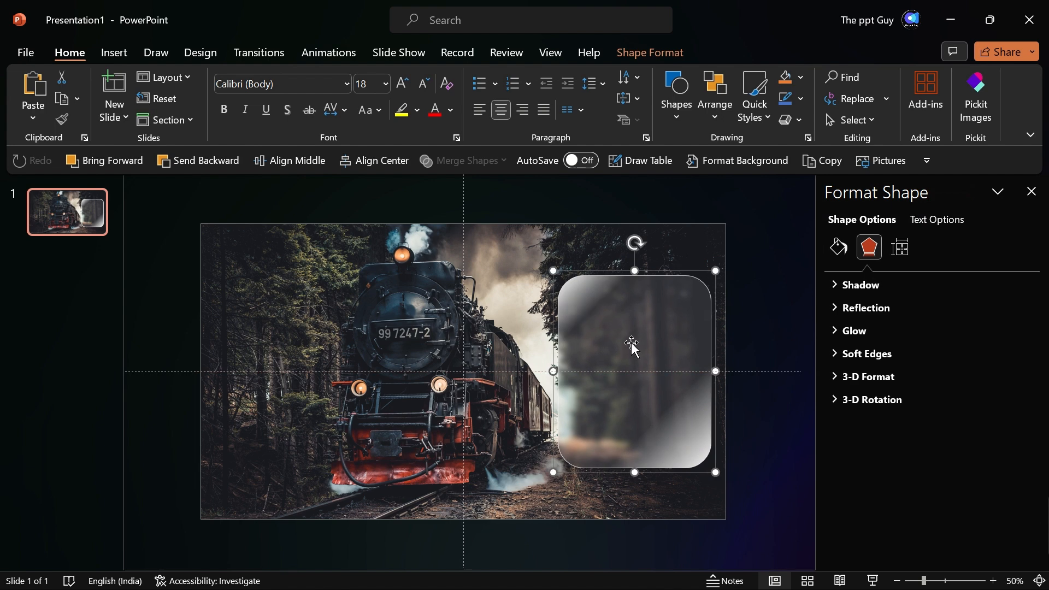
pyautogui.moveTo(814, 301)
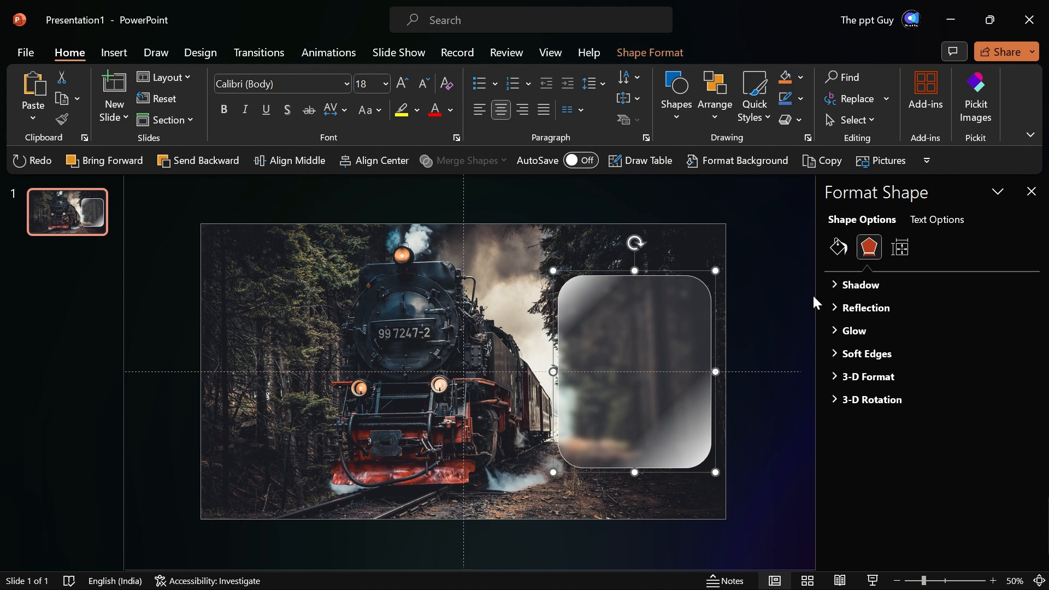